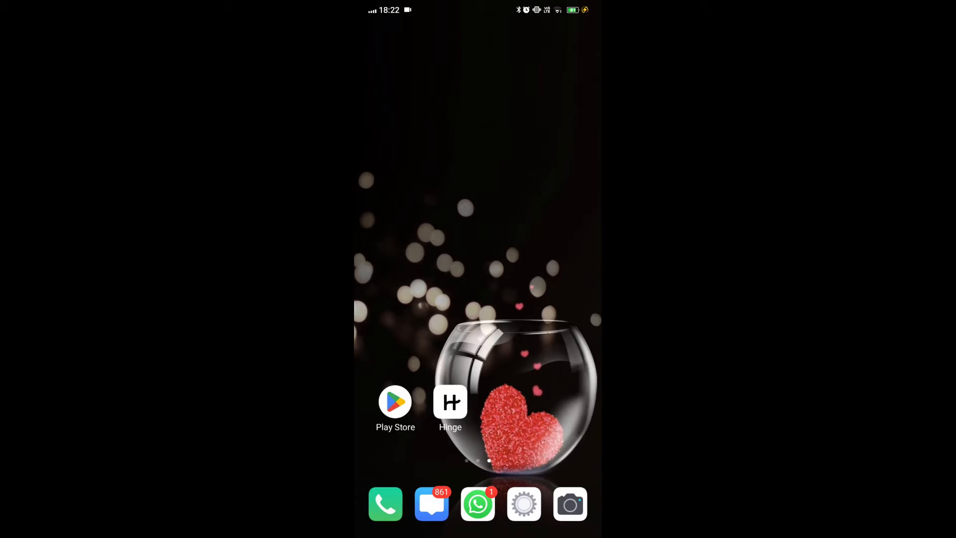
Step: Search the Play Store for 'hin', choose the hinge suggestion, and view the Hinge listing
left_click(395, 402)
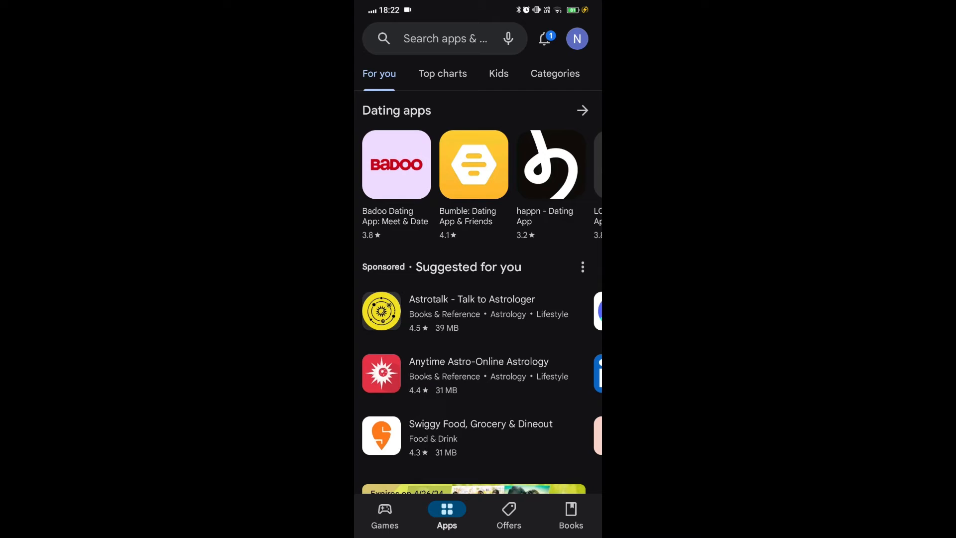
left_click(448, 38)
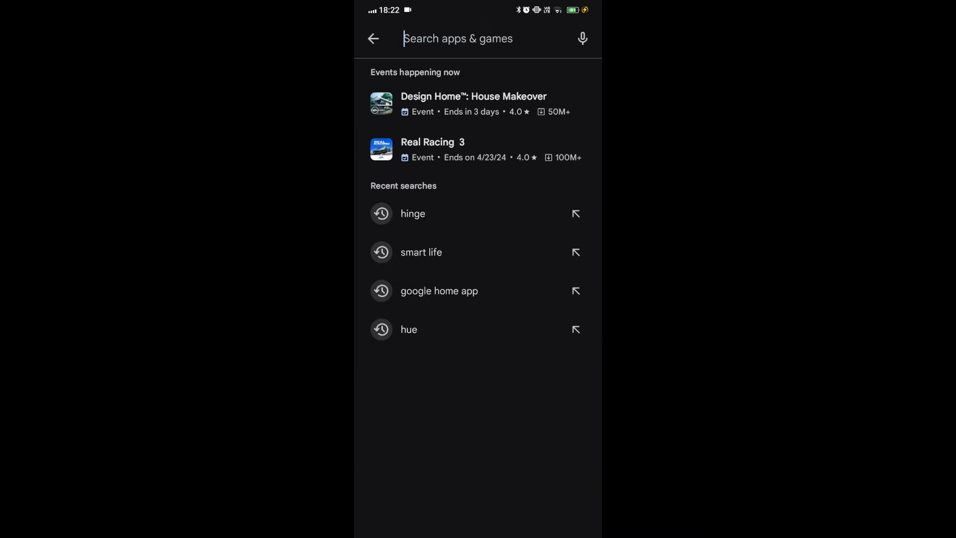
left_click(458, 38)
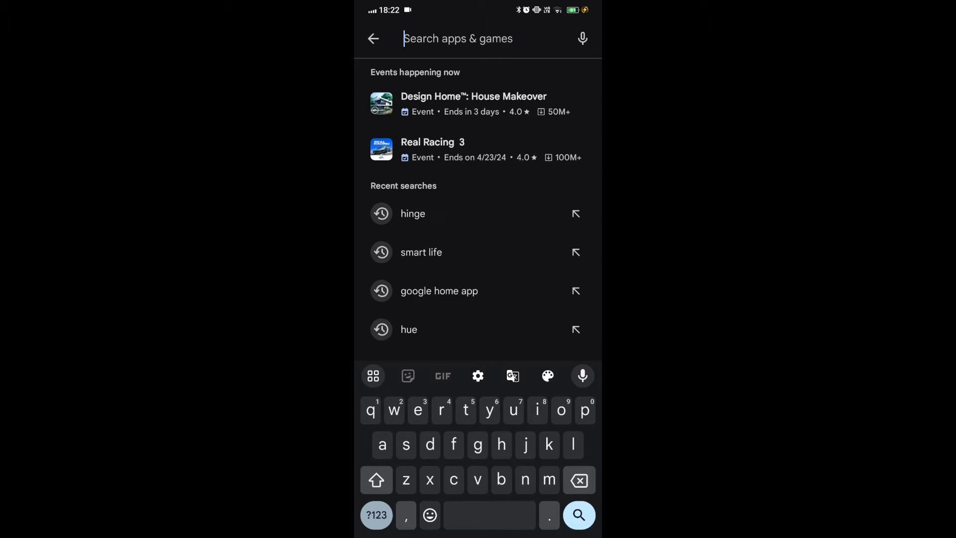
type("hin")
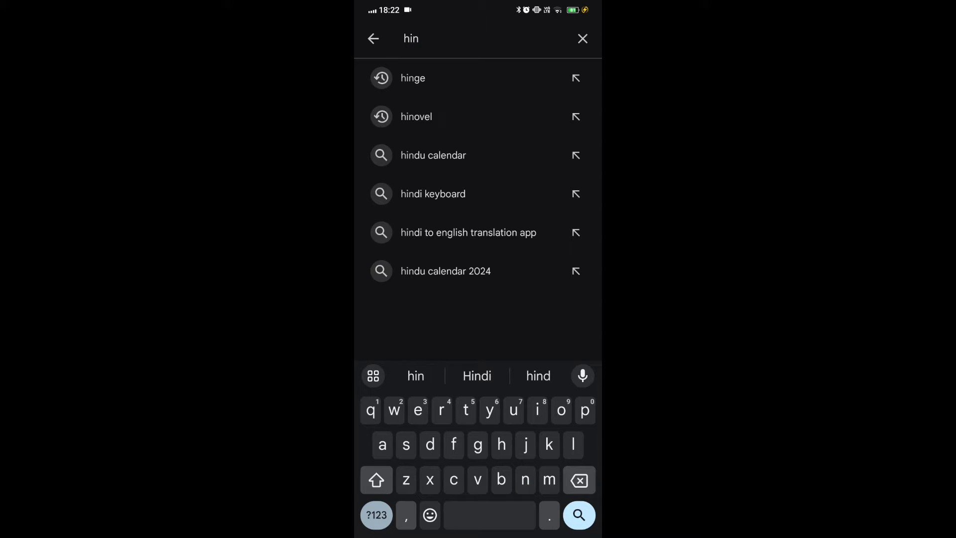
left_click(413, 77)
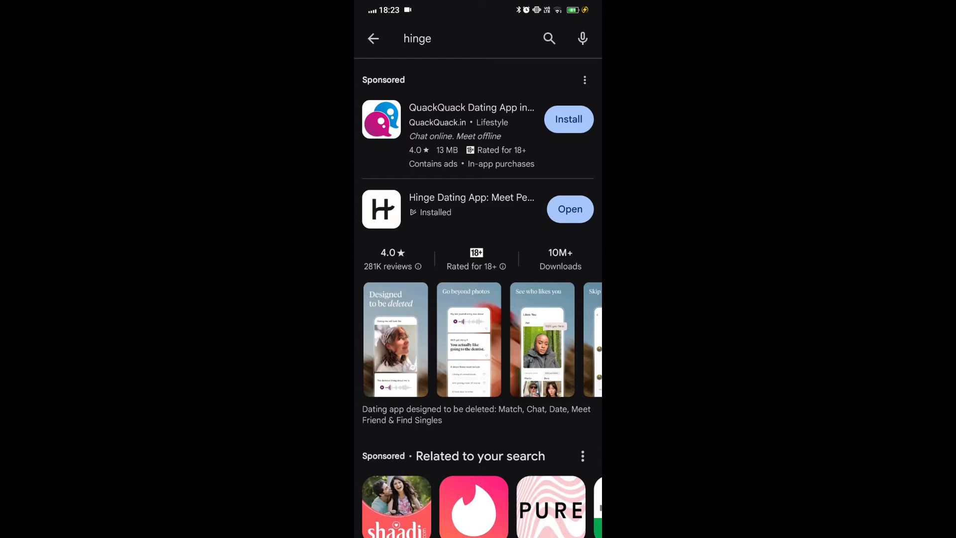
left_click(472, 197)
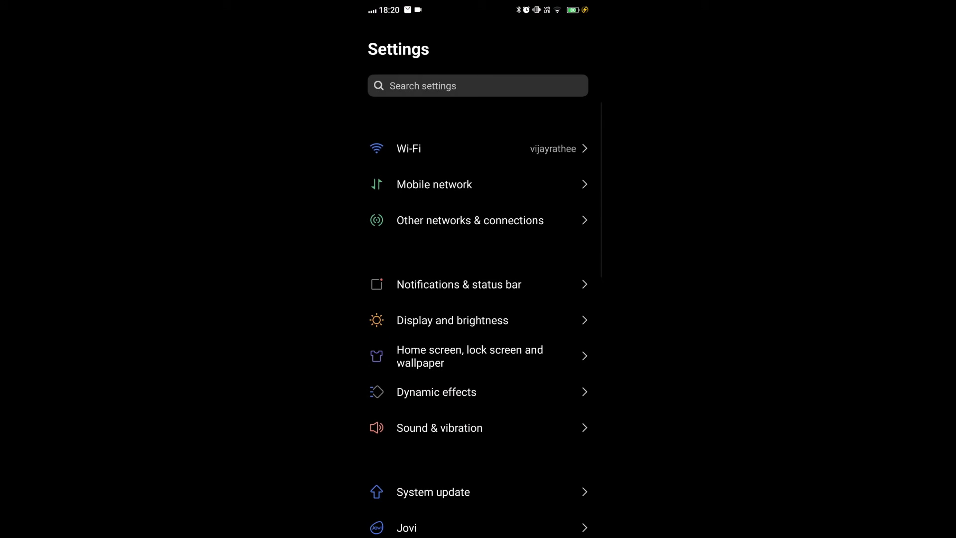
Step: Reach Hinge via Apps & permissions > App manager and view its Storage details
scroll("down", 3)
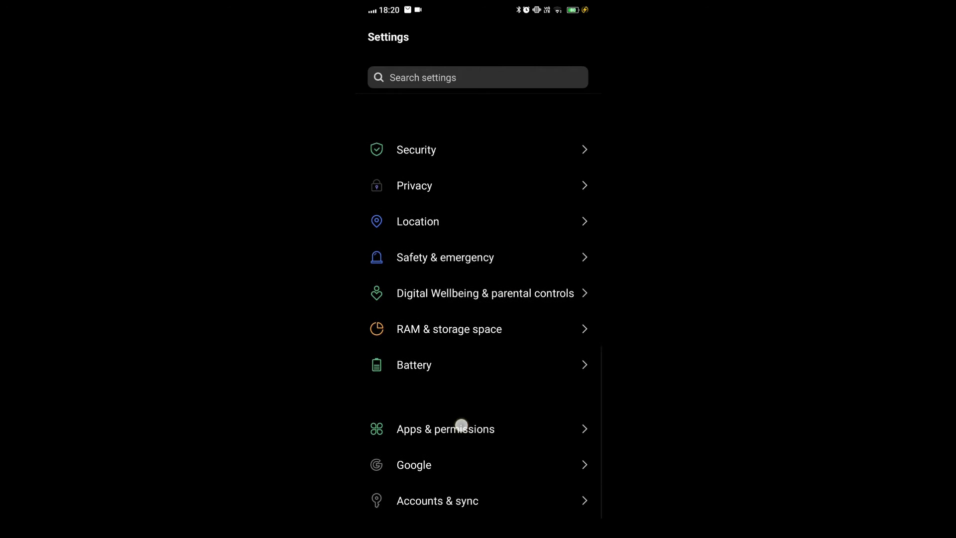
left_click(456, 428)
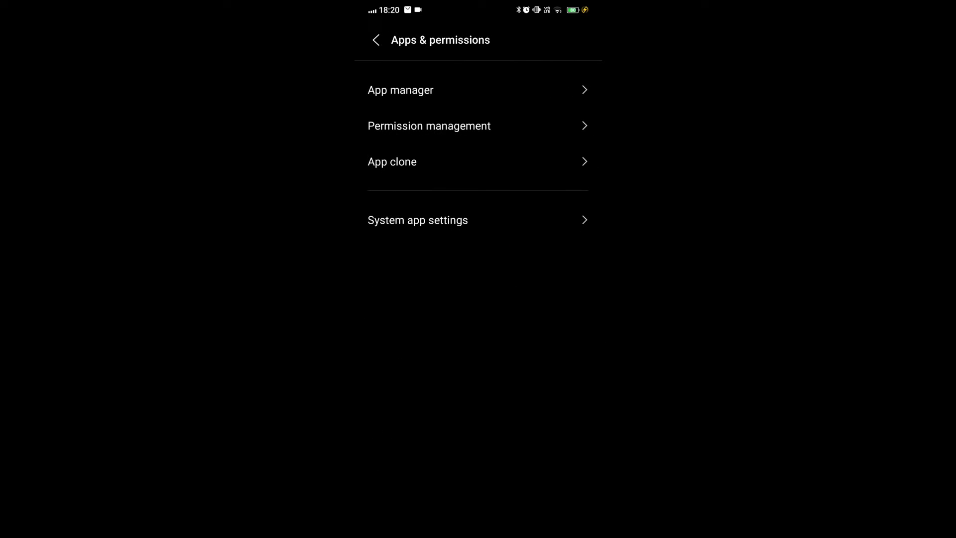
left_click(401, 90)
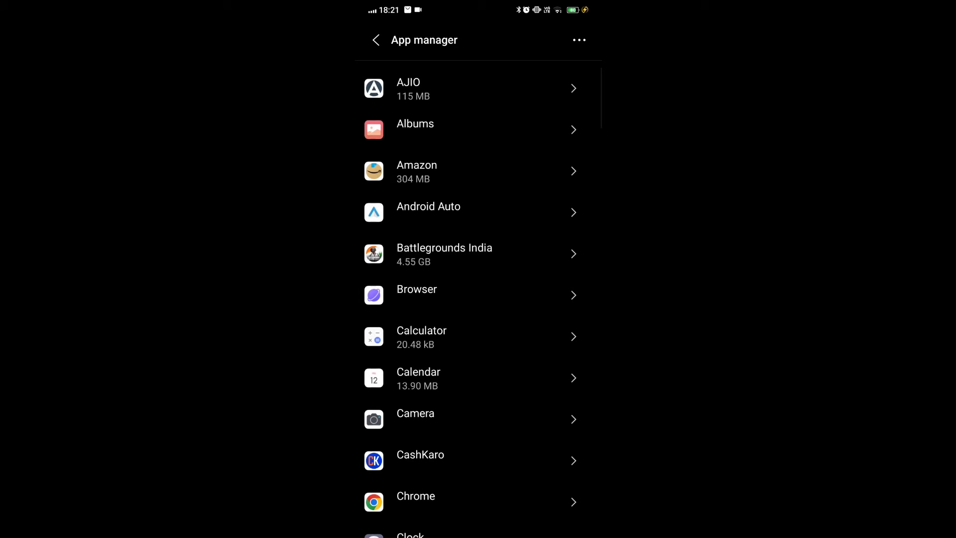
scroll("down", 3)
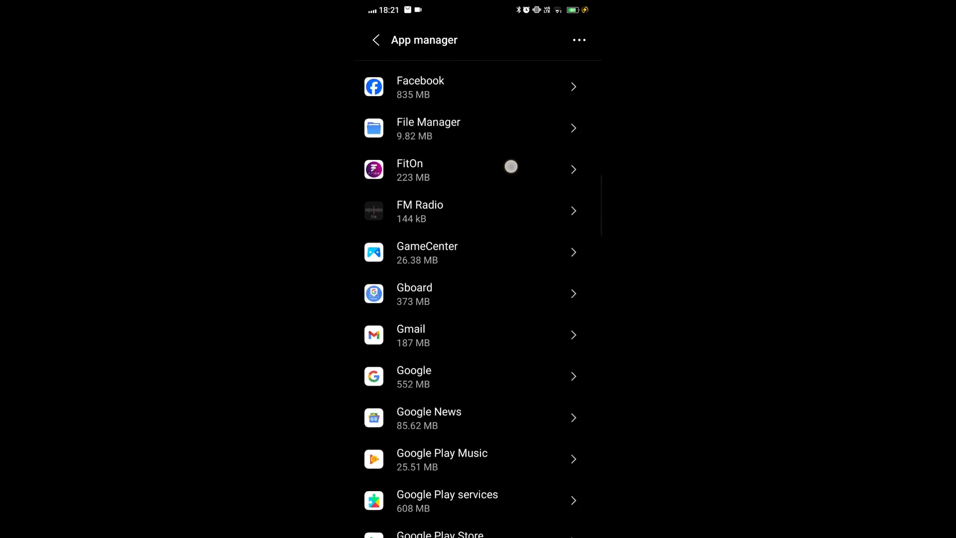
scroll("down", 3)
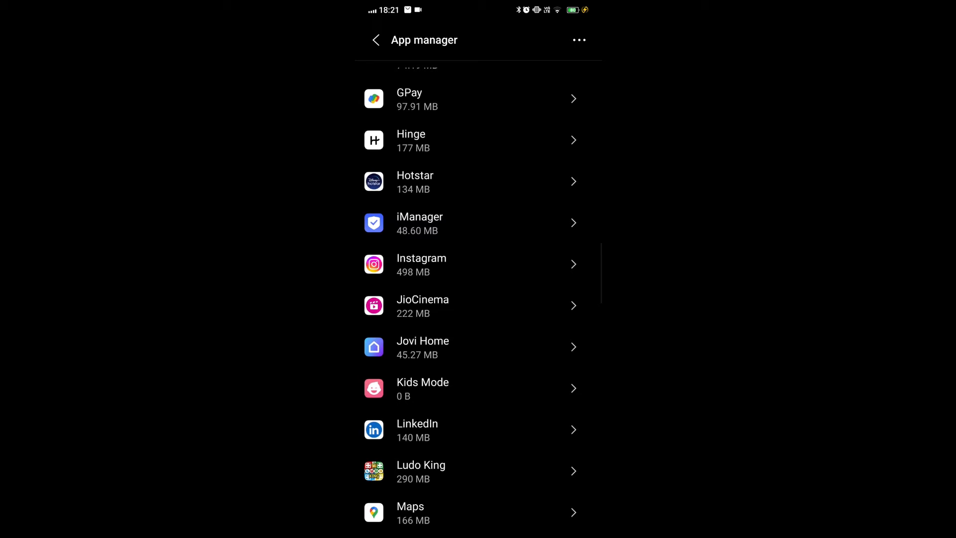
left_click(446, 140)
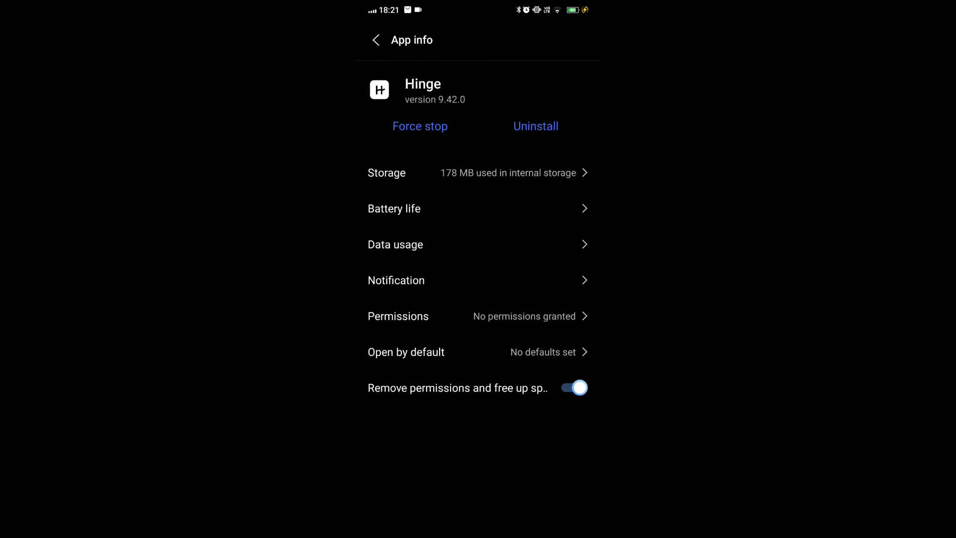
left_click(386, 173)
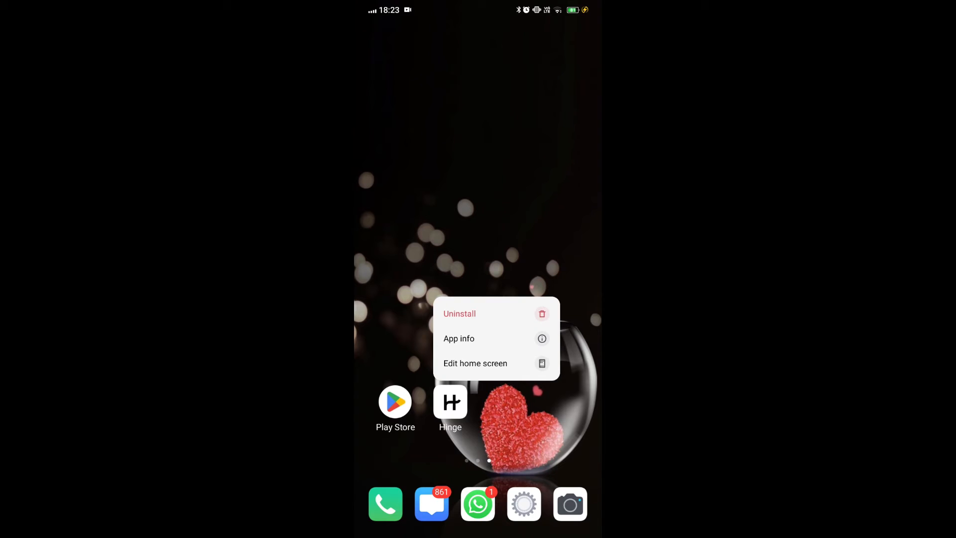
Step: Uninstall Hinge with its data from the home screen, then head to the Play Store to reinstall
left_click(460, 314)
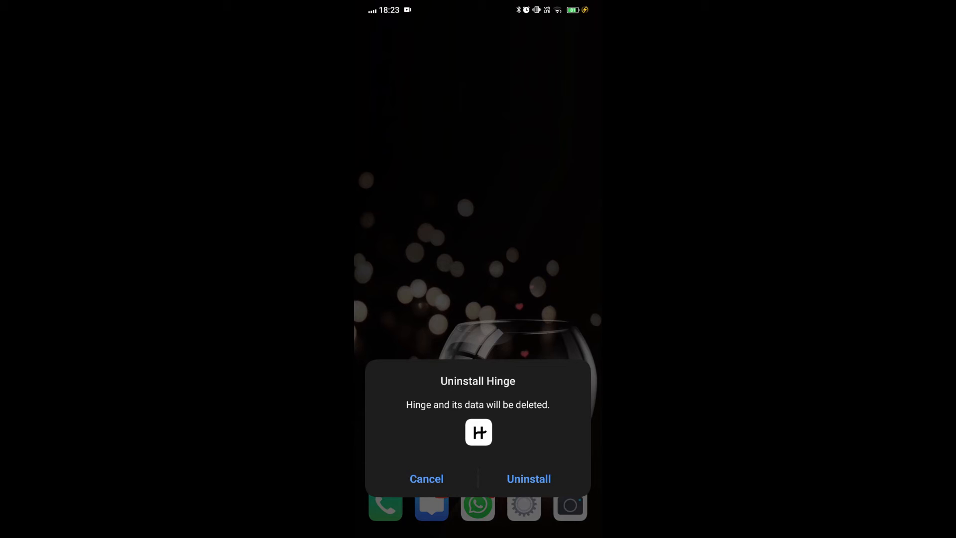
left_click(528, 478)
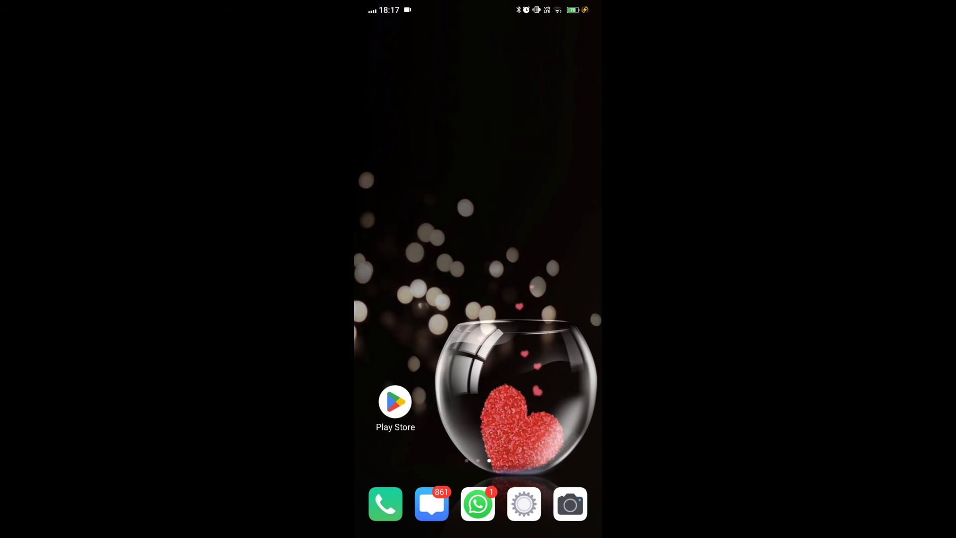
left_click(394, 402)
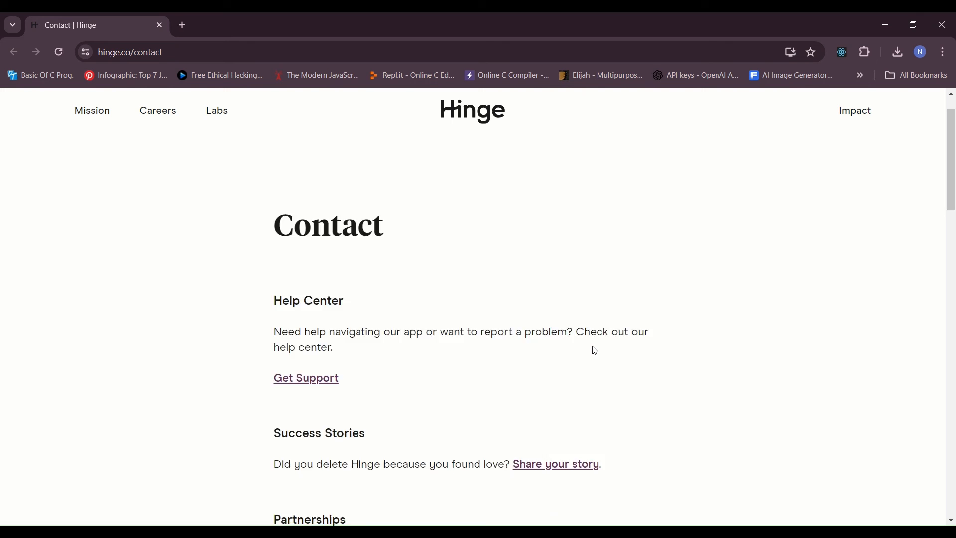
Step: Follow the Get Support link under Help Center on hinge.co/contact
scroll("down", 3)
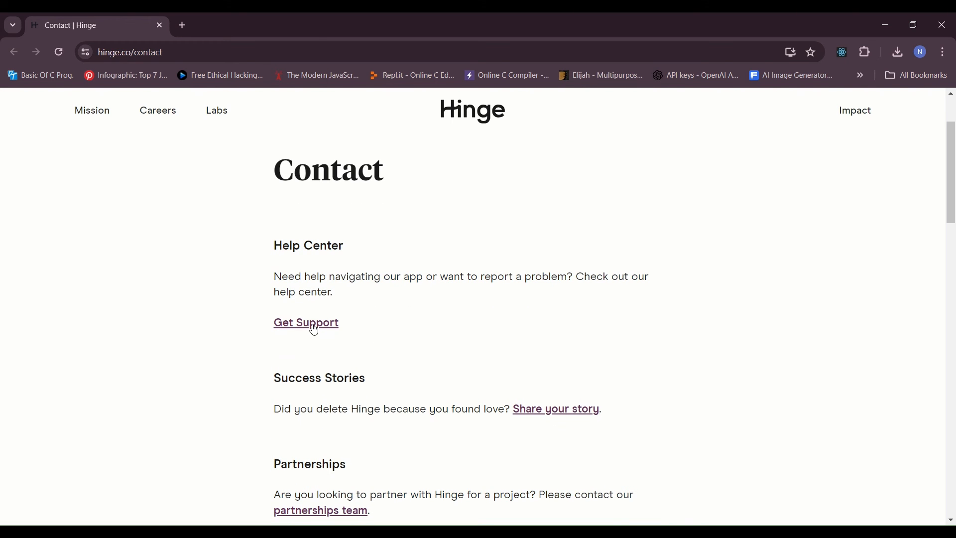
left_click(306, 323)
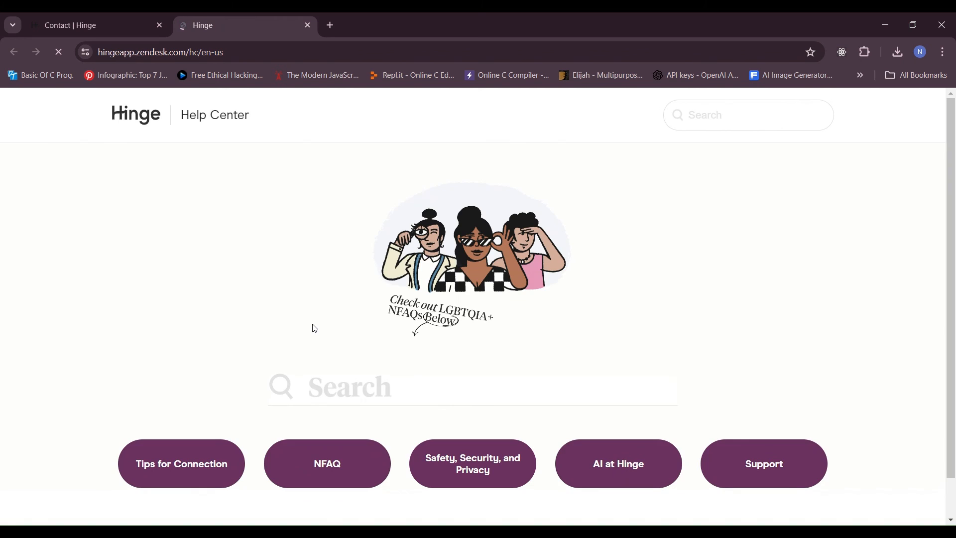